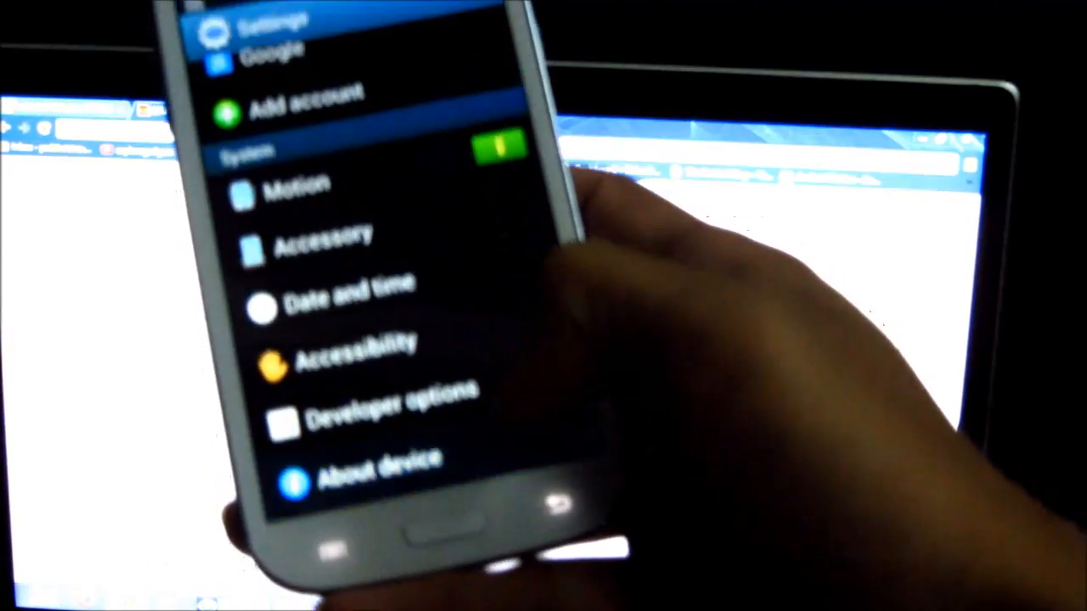
Show the About device page listing model GT-I9082 and Android version 4.1.2
click(367, 467)
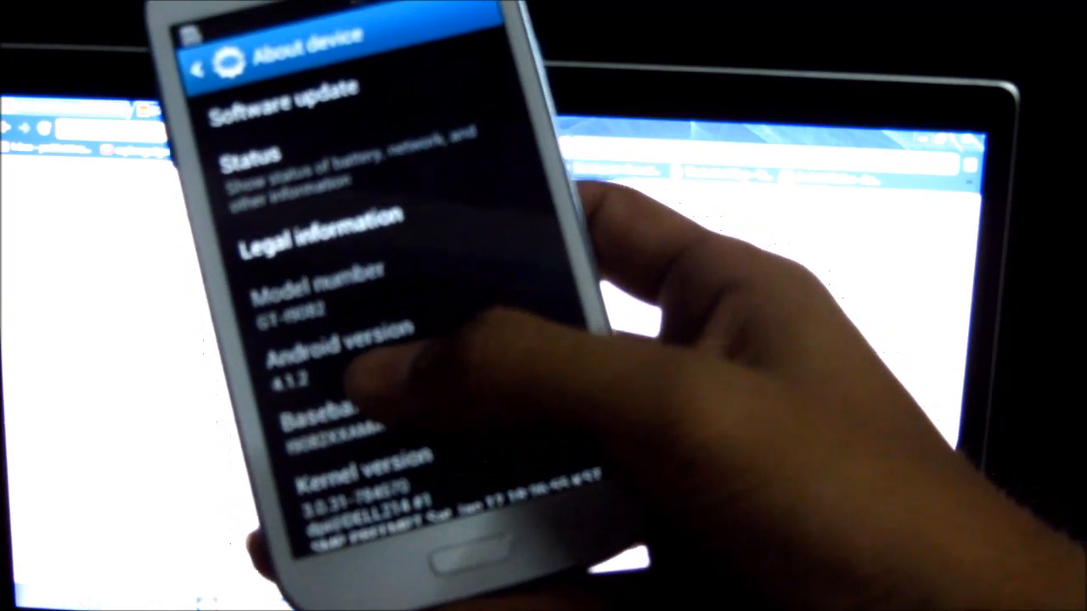
scroll(down, 3)
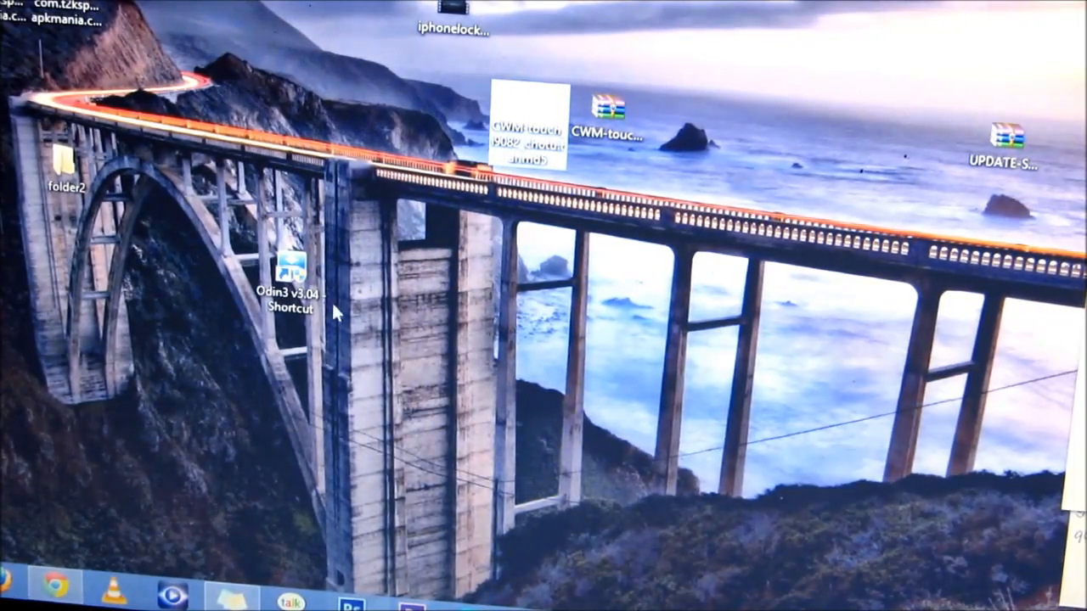
Run Odin3 v3.04 as administrator and approve the UAC prompt
right_click(291, 271)
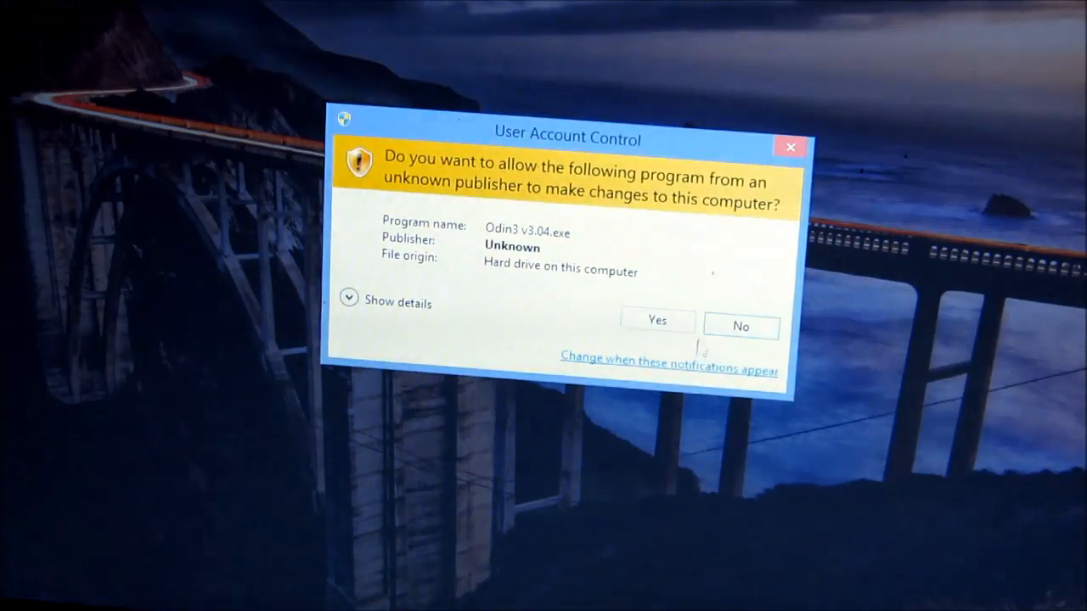
click(655, 321)
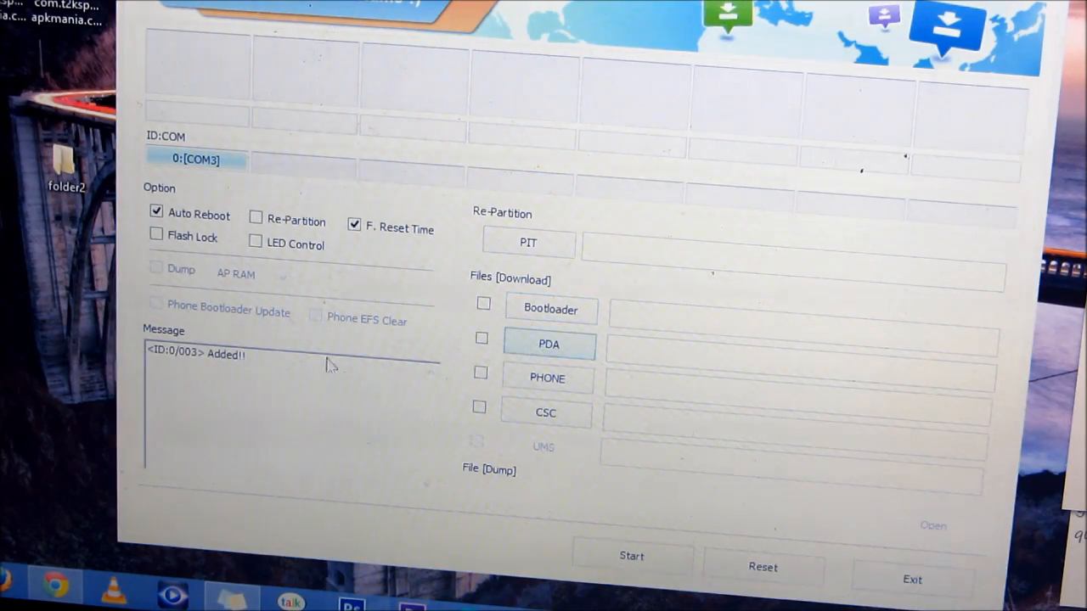
Load CWM-touch_i9082_chotu.tar.md5 into the PDA slot and start flashing it
click(549, 343)
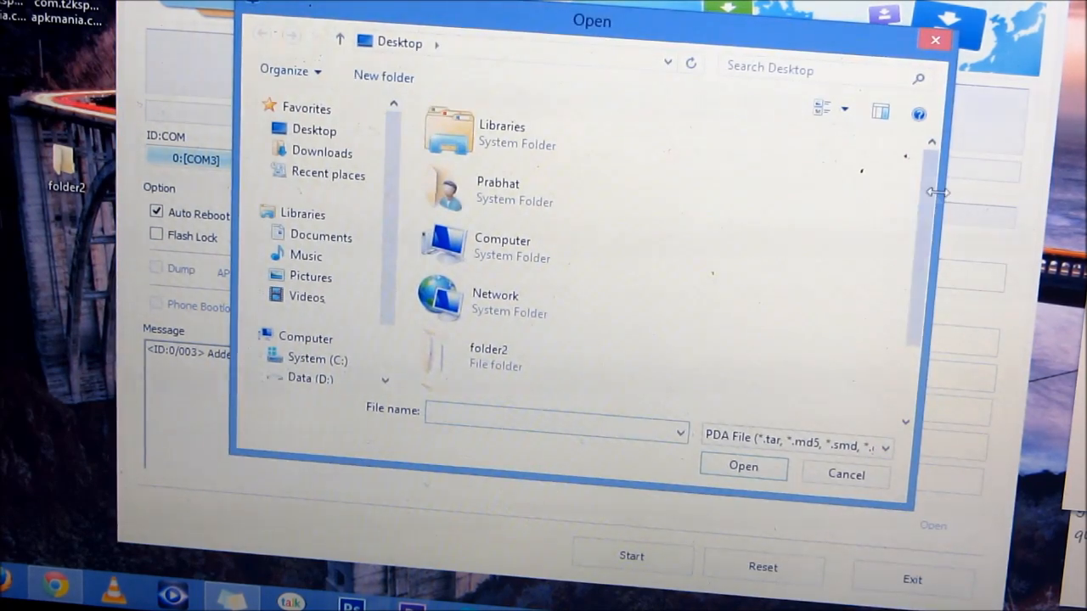
scroll(down, 3)
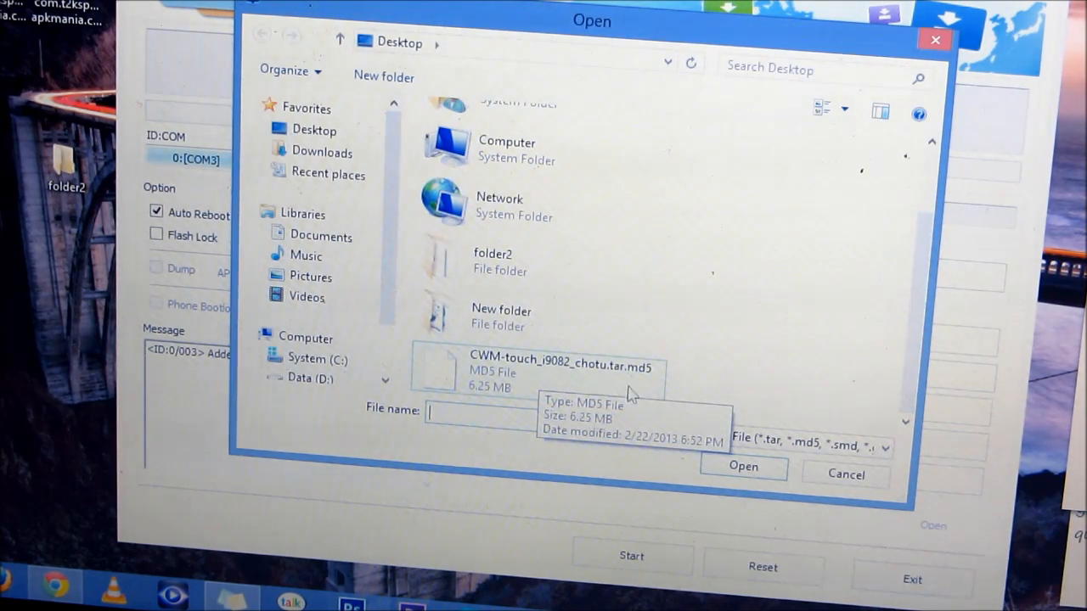
click(561, 367)
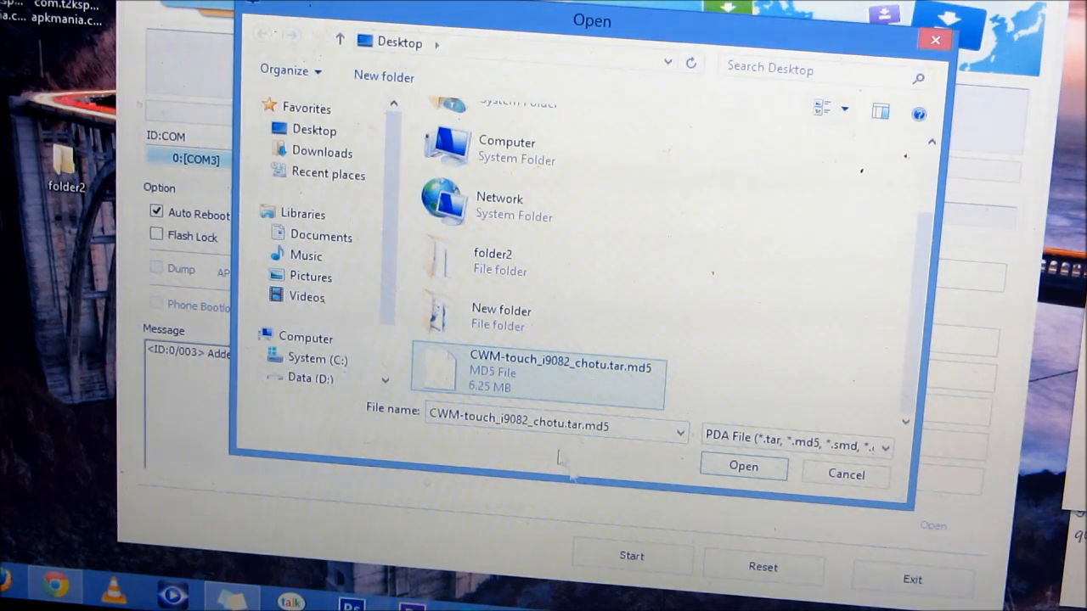
click(742, 465)
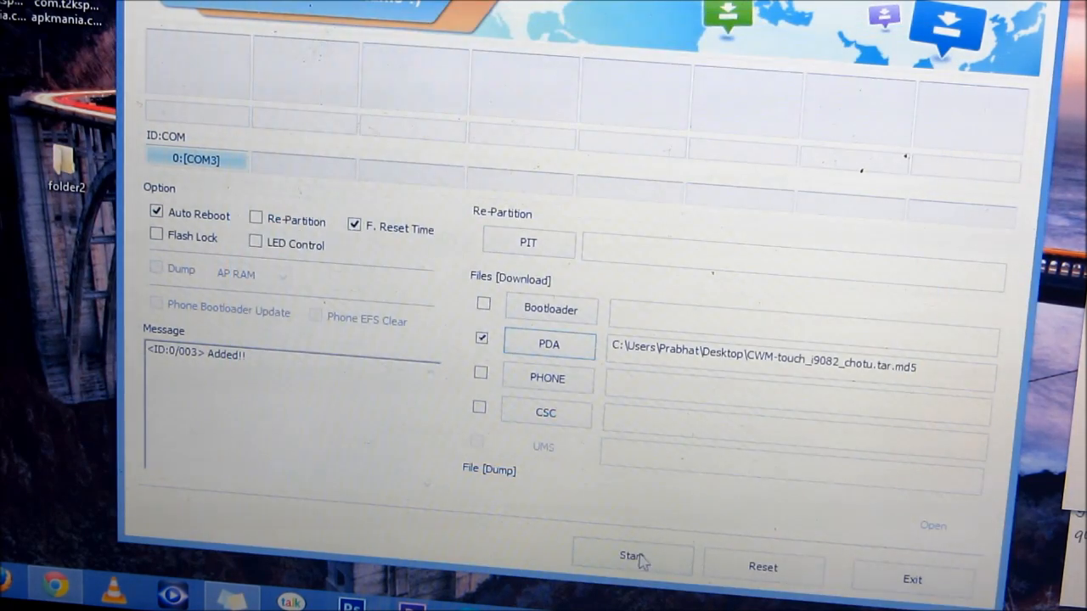
click(632, 557)
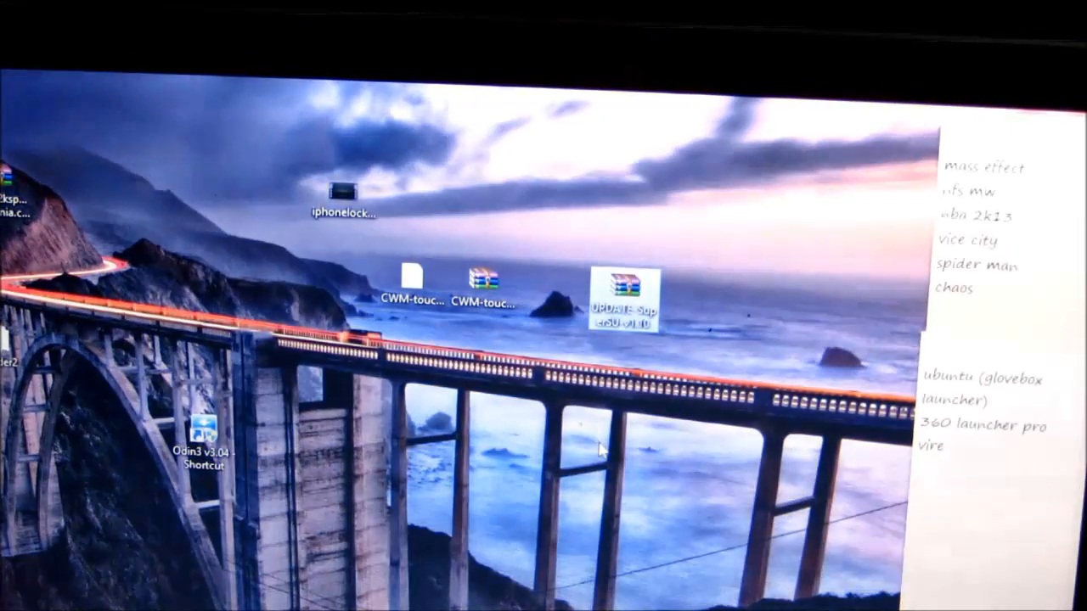
mouse_move(627, 292)
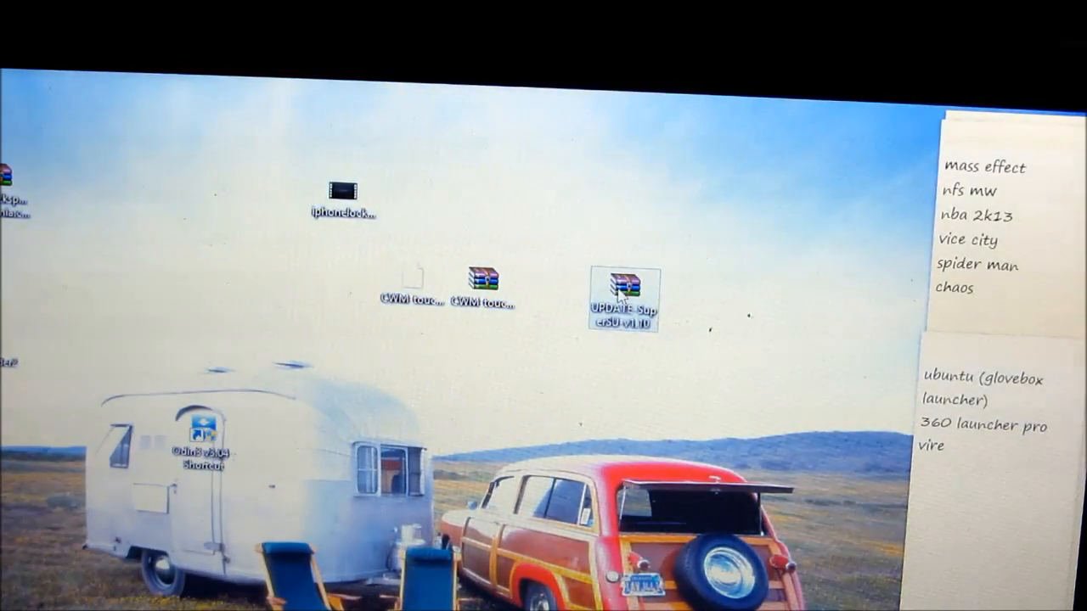
mouse_move(625, 285)
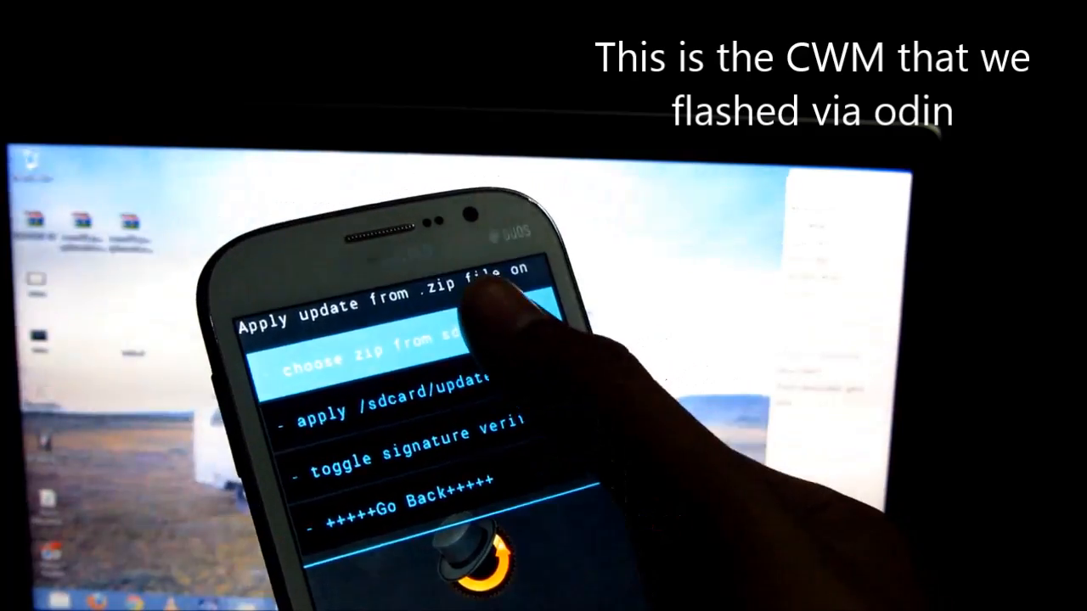
Choose the SuperSU zip from the SD card to install it
click(365, 360)
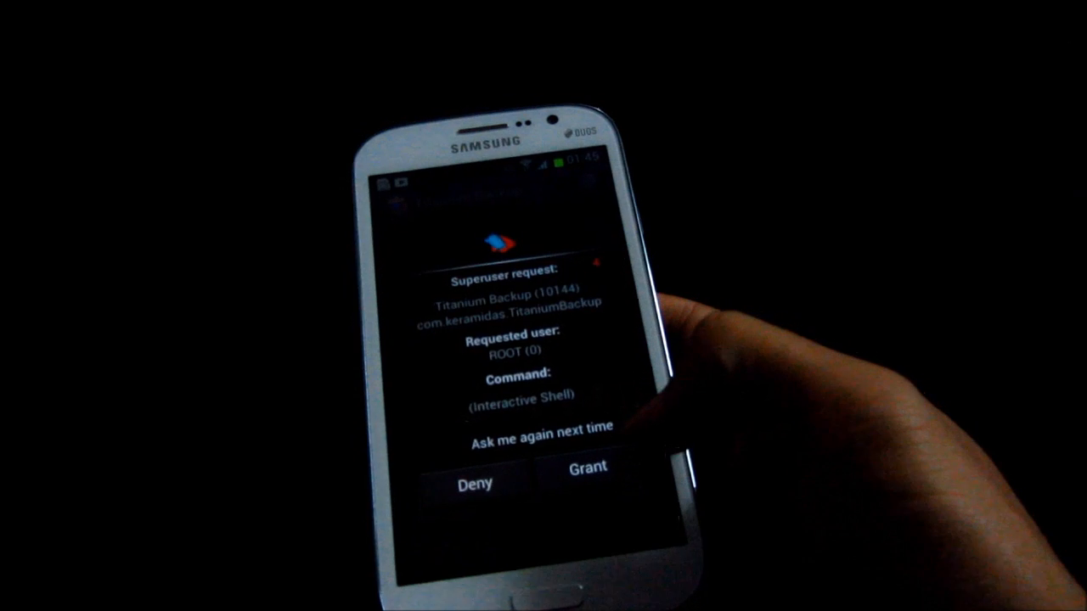
Grant the Superuser request so Titanium Backup gets root access
click(585, 483)
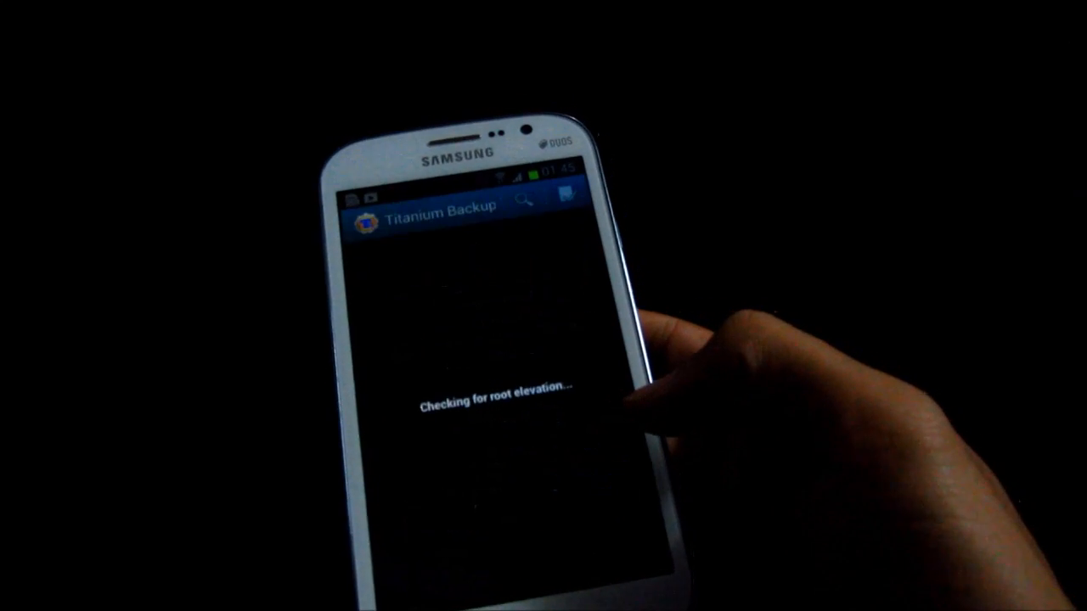